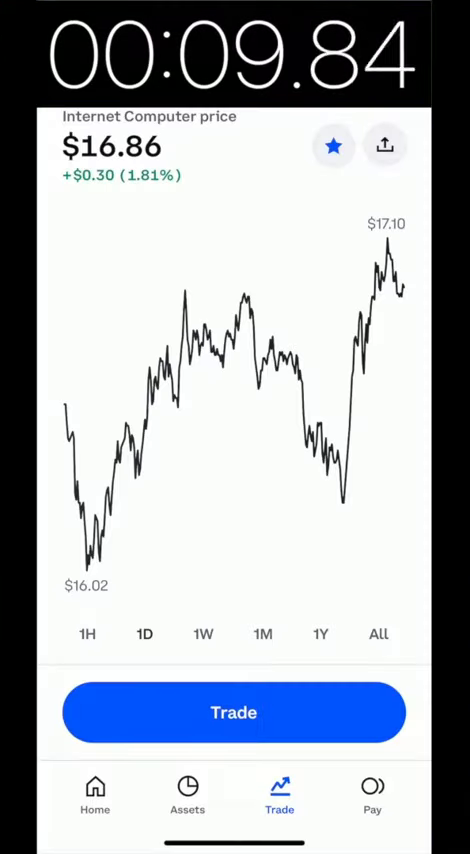
- Leave the Internet Computer price chart and reach the NNS login page in the browser
left_click(234, 712)
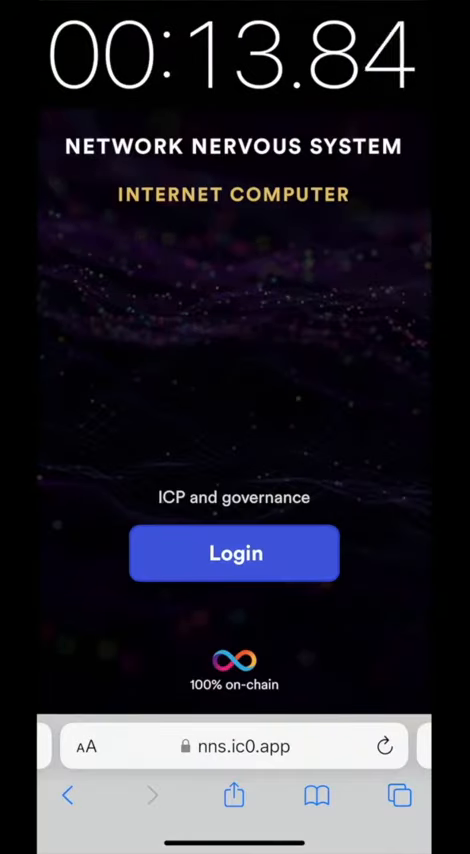
- Create a new Internet Identity anchor for this device via Face ID and proceed into NNS
left_click(234, 552)
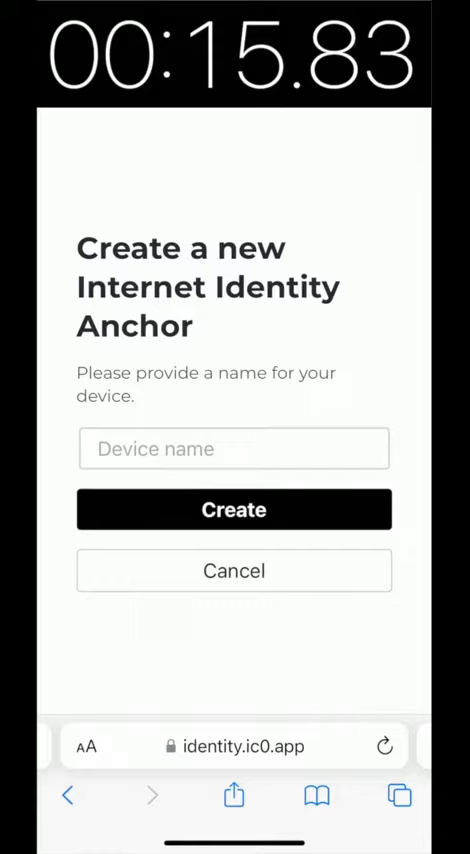
left_click(234, 448)
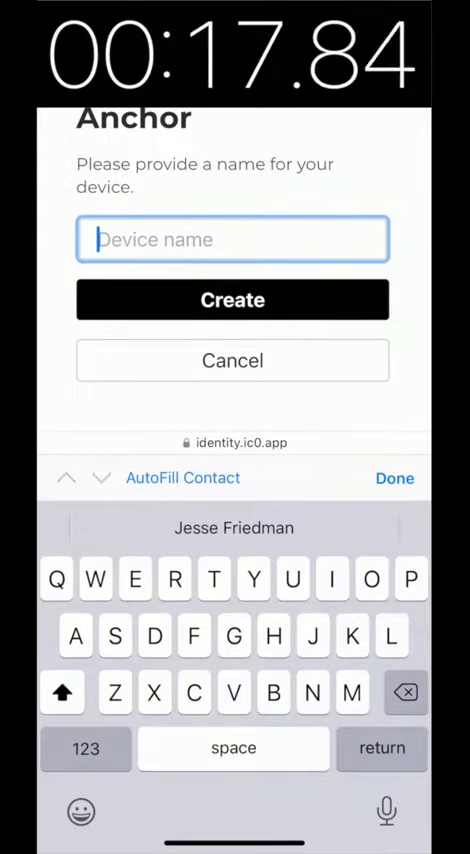
left_click(232, 300)
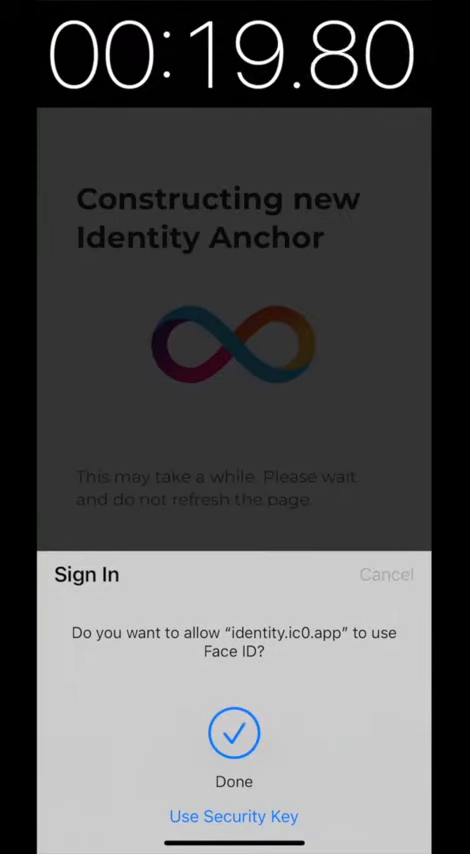
left_click(234, 740)
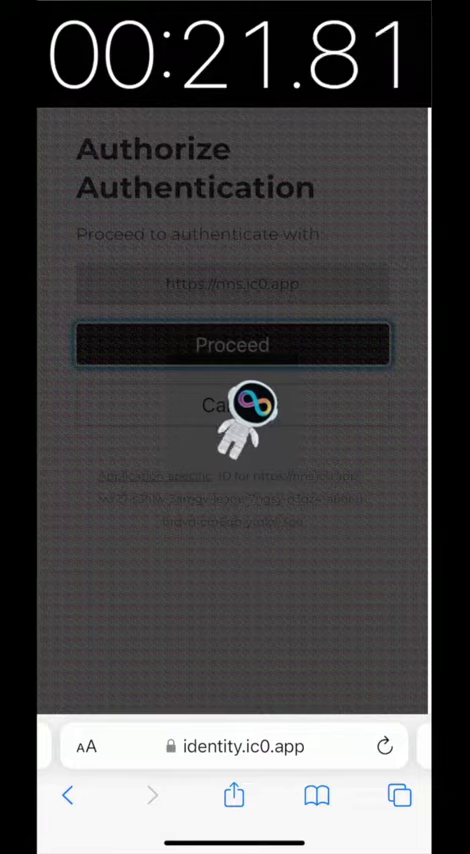
left_click(232, 344)
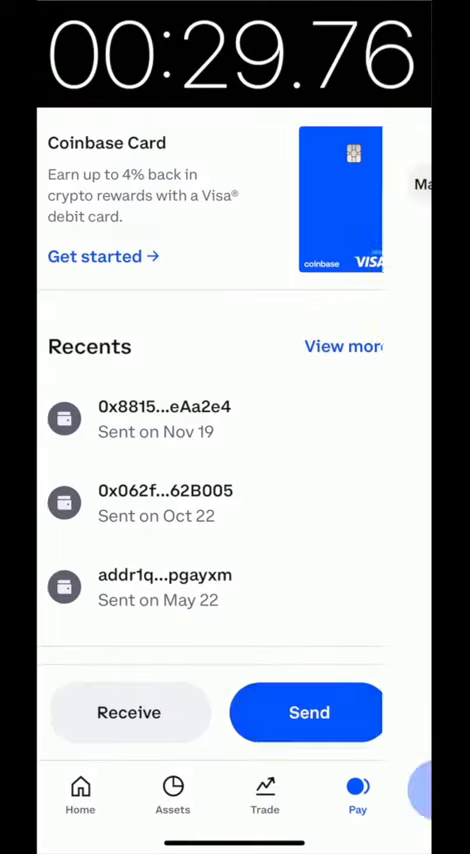
- Start a Send and paste the NNS account address as the recipient
left_click(306, 712)
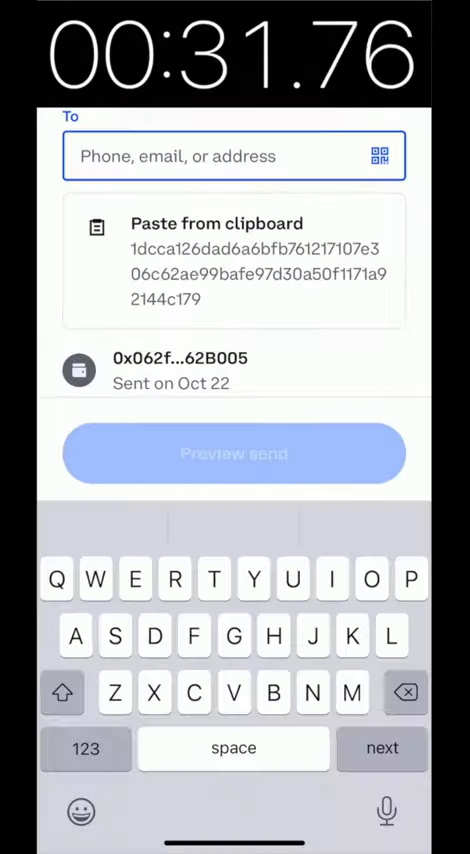
left_click(234, 264)
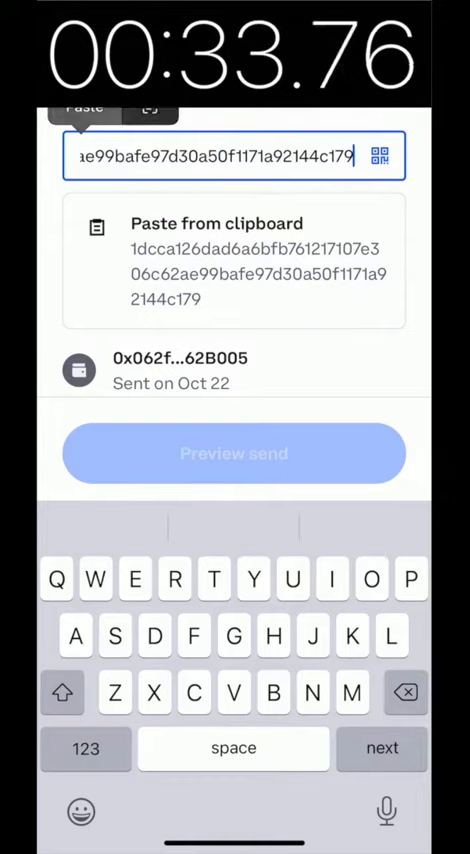
left_click(234, 262)
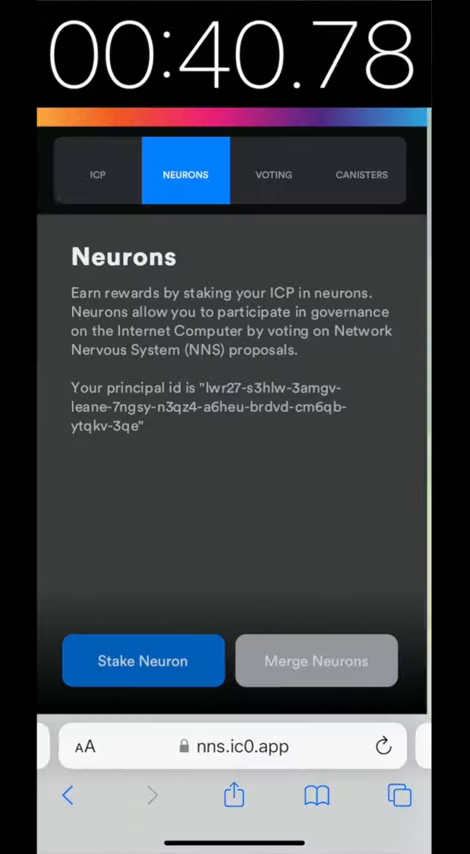
- Stake the 1.77 ICP in a new neuron with an 8-year dissolve delay, confirmed
left_click(144, 660)
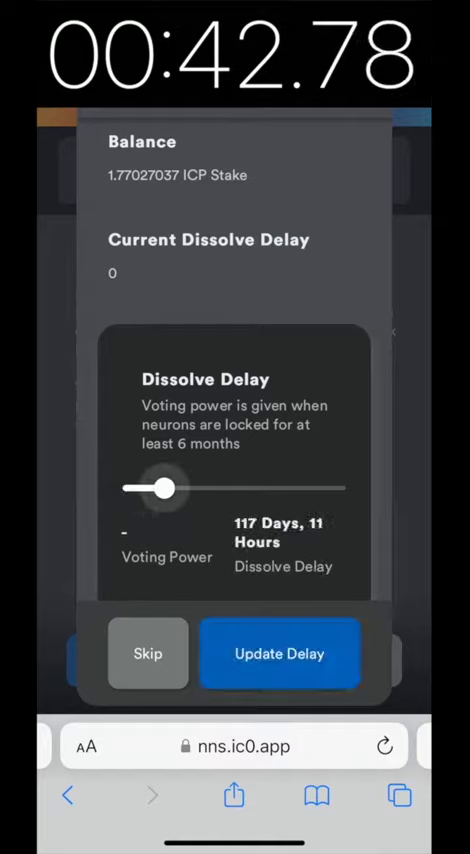
left_click_drag(164, 488, 348, 488)
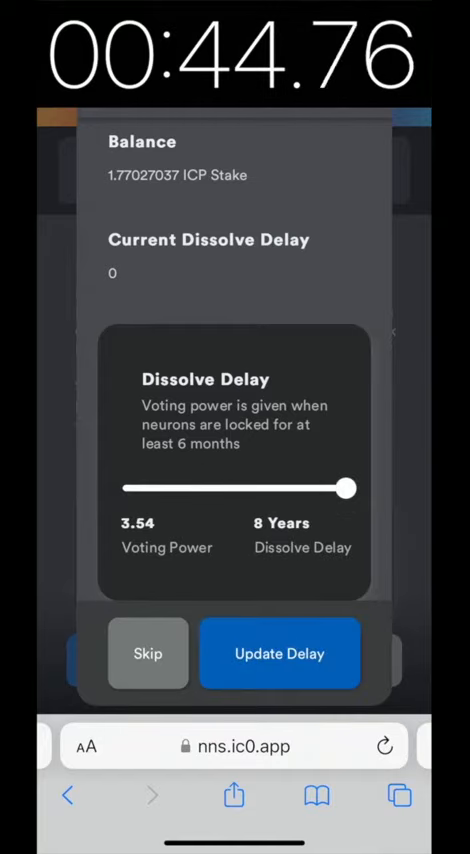
left_click(280, 652)
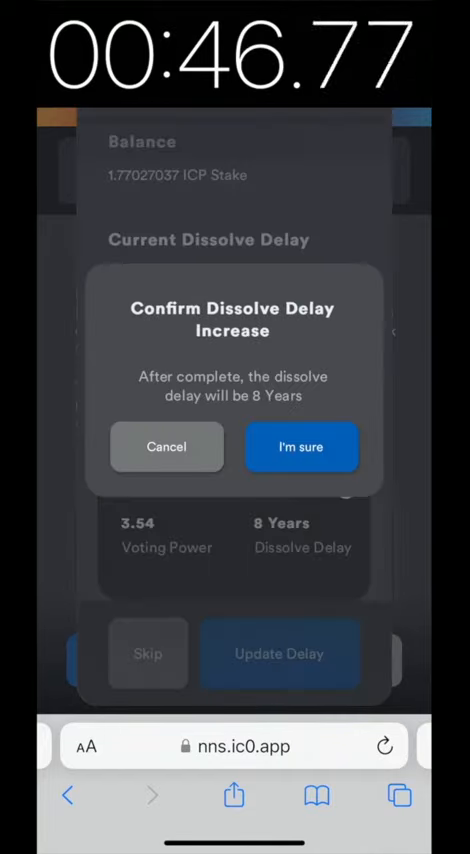
left_click(300, 448)
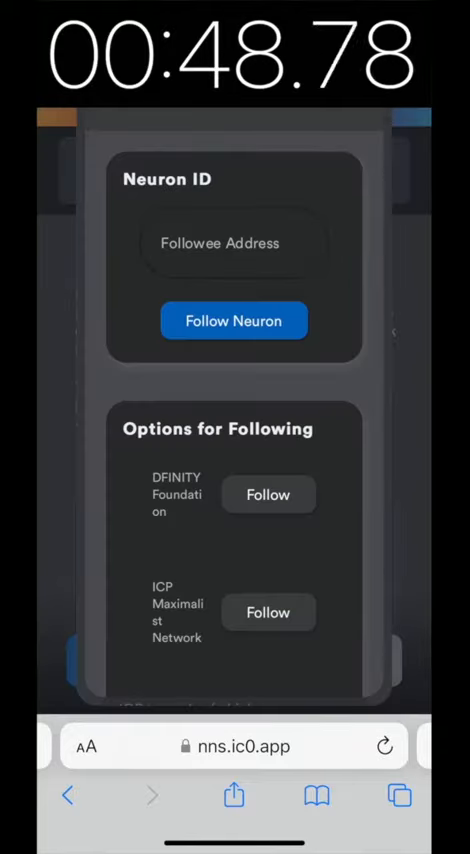